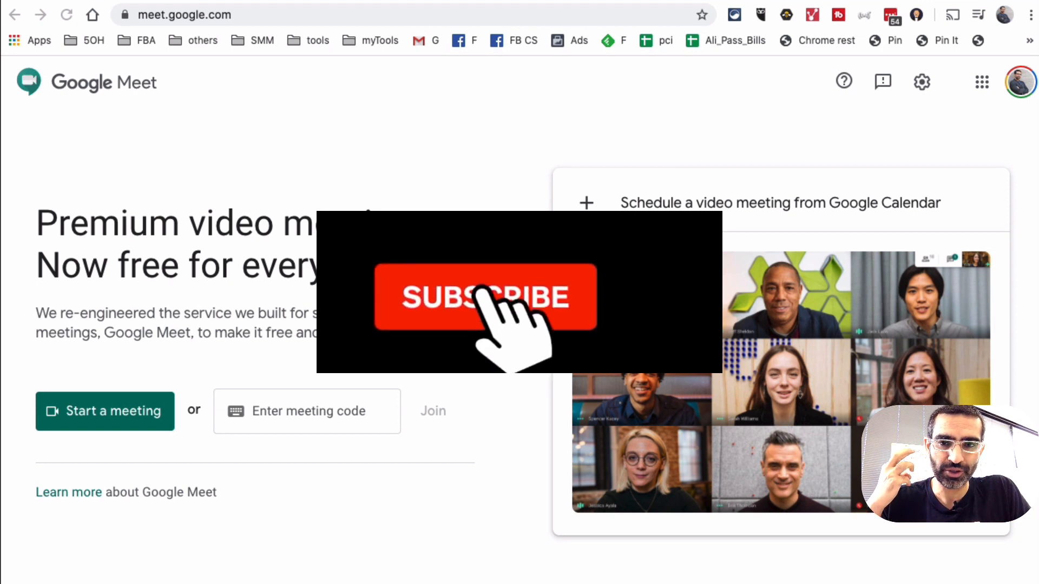
- Start a new instant meeting from the Meet home screen
left_click(485, 296)
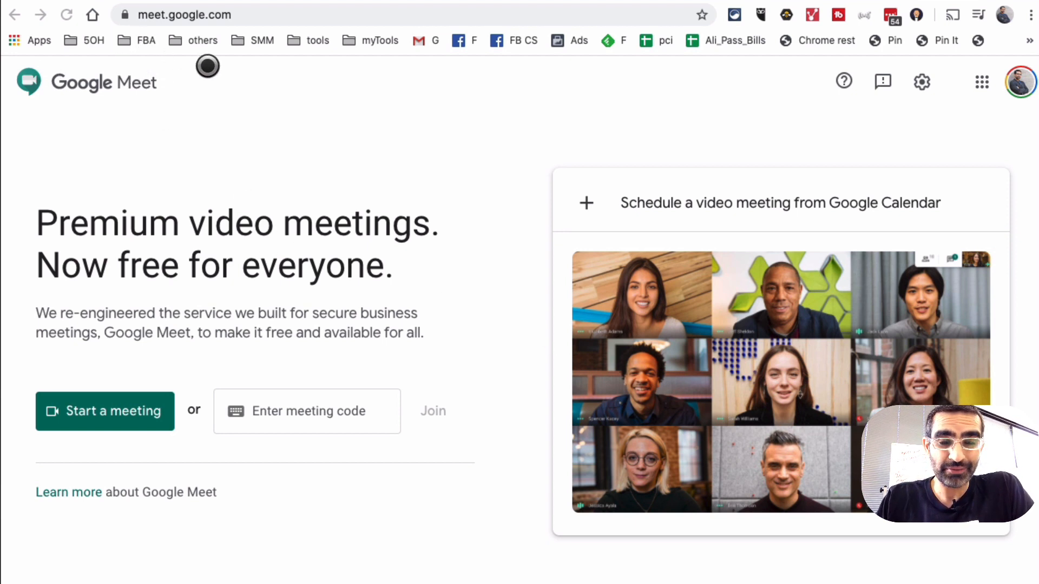
mouse_move(103, 56)
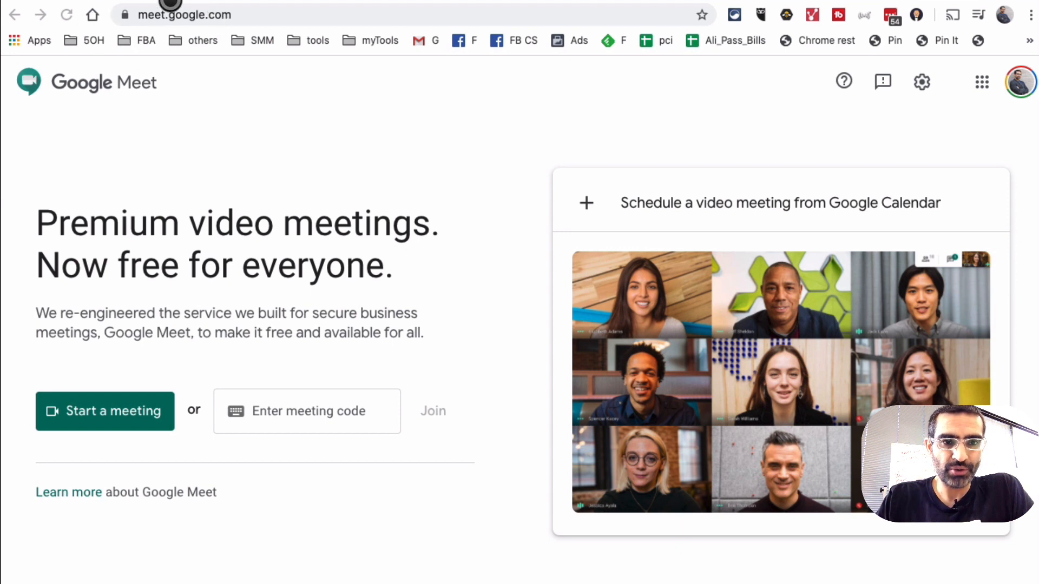
mouse_move(143, 225)
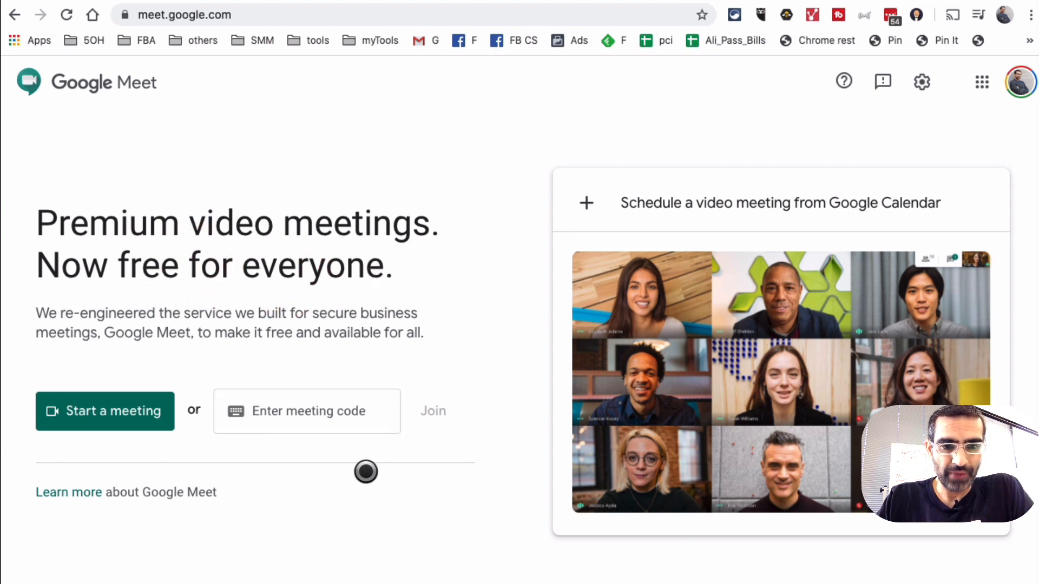
mouse_move(92, 376)
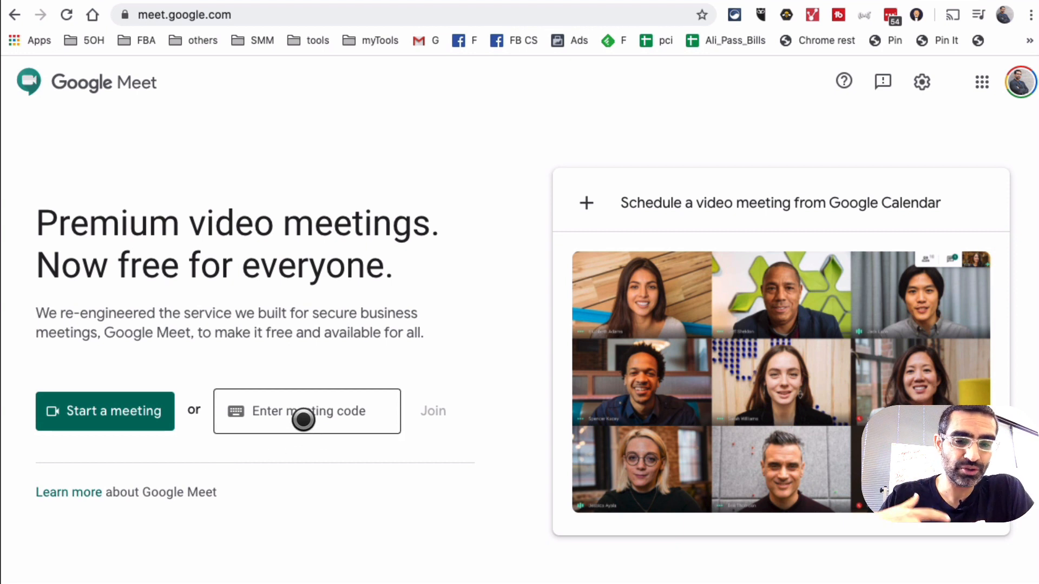
left_click(306, 412)
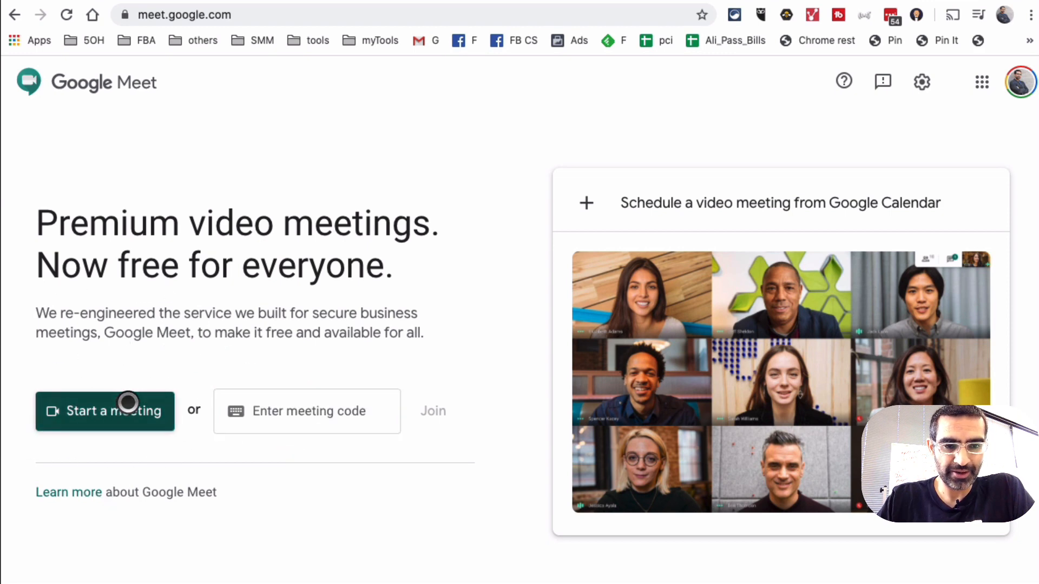
left_click(105, 411)
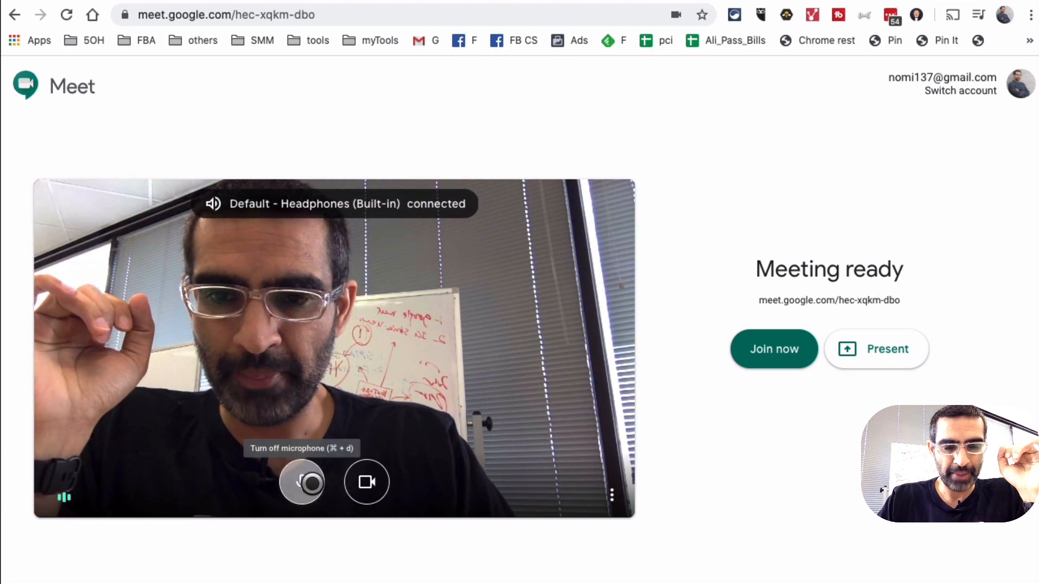
- Toggle the camera off and back on, then bring up the preview's more options
left_click(367, 482)
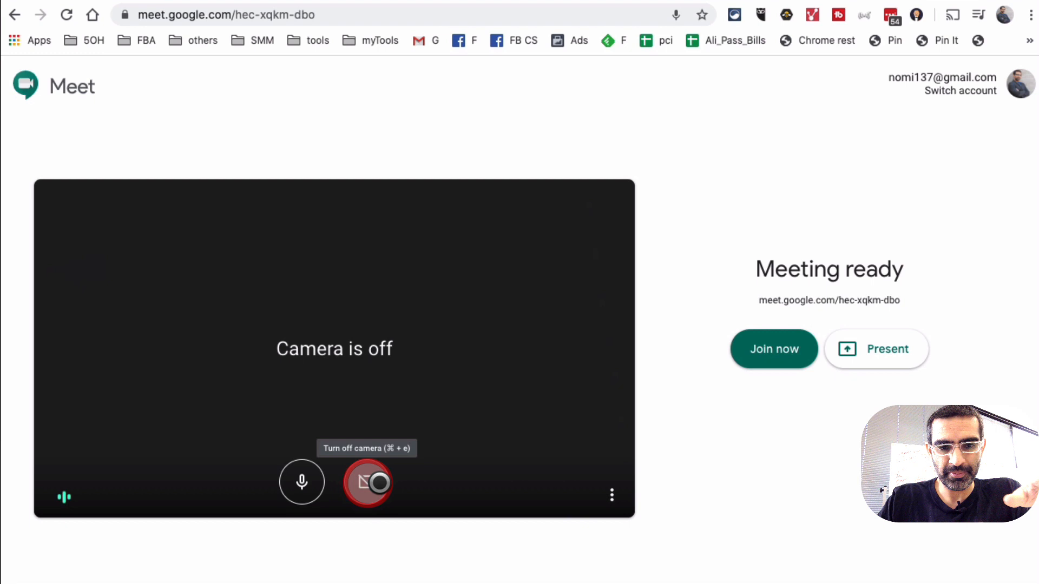
left_click(367, 482)
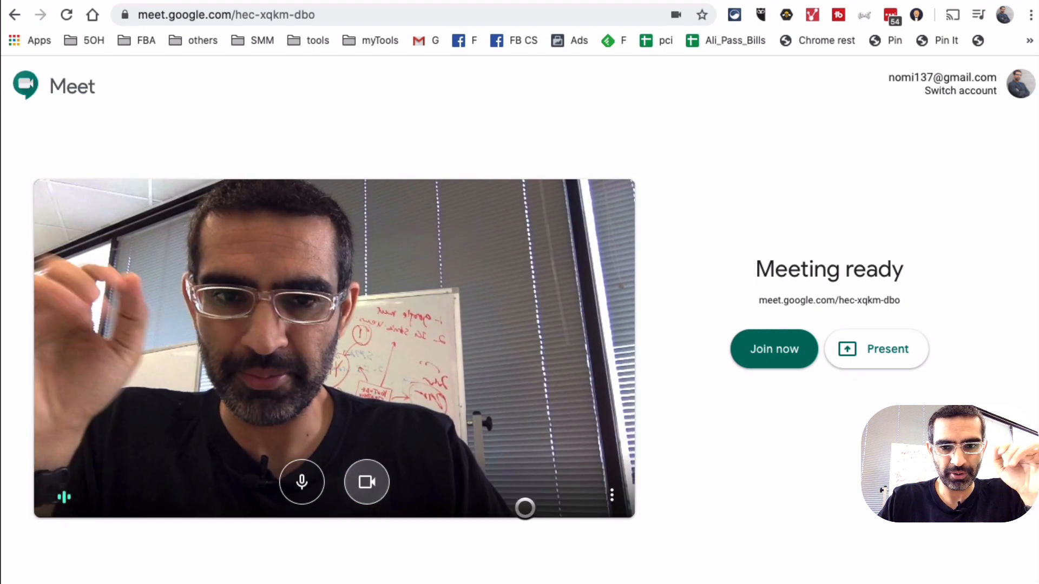
left_click(610, 494)
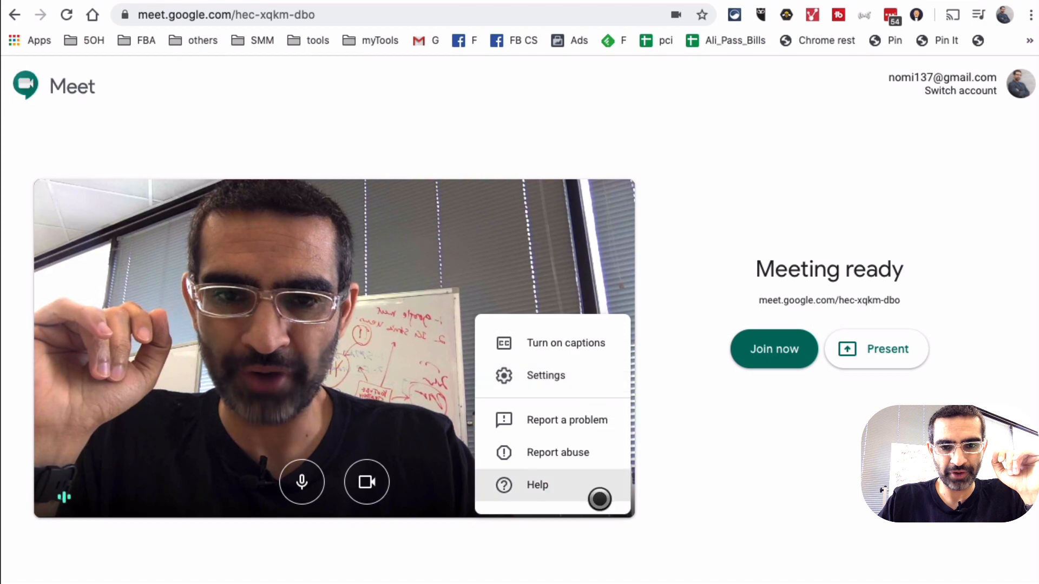
- Review audio settings, keeping the built-in microphone and default headphones
left_click(545, 376)
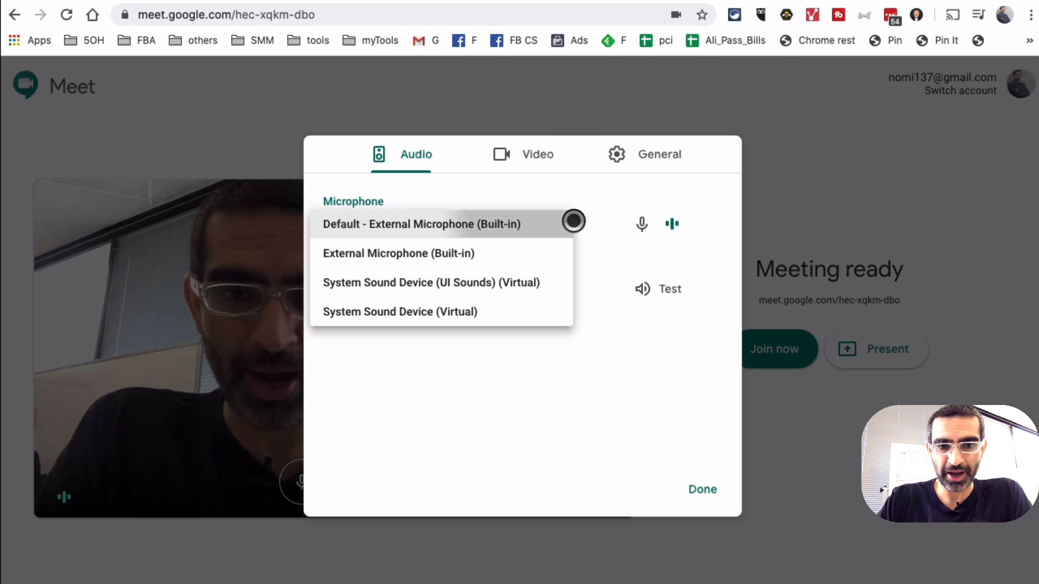
left_click(421, 224)
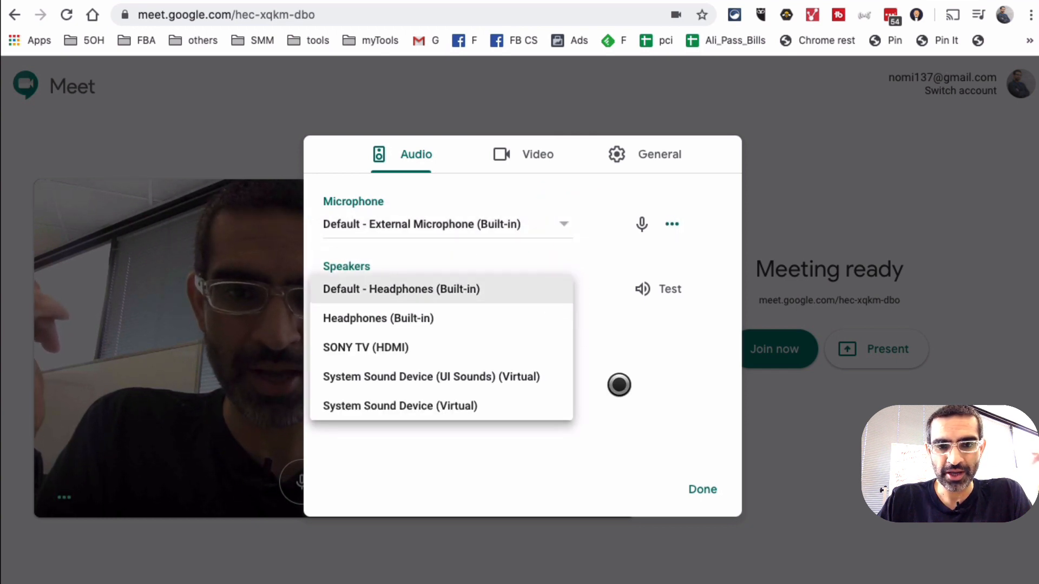
left_click(400, 289)
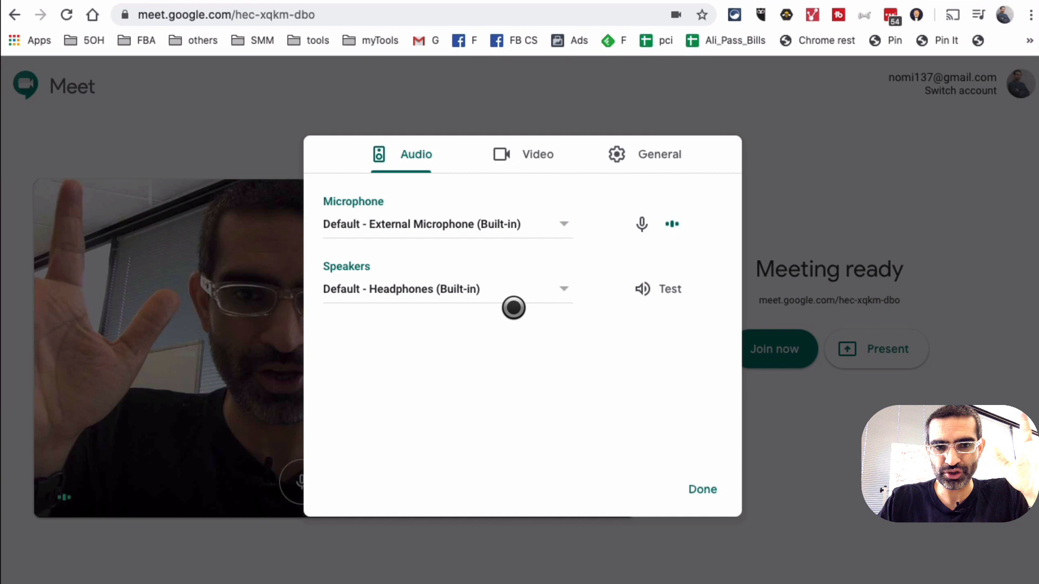
- Review video settings, keeping FaceTime HD Camera and standard definition, and finish with Done
left_click(538, 153)
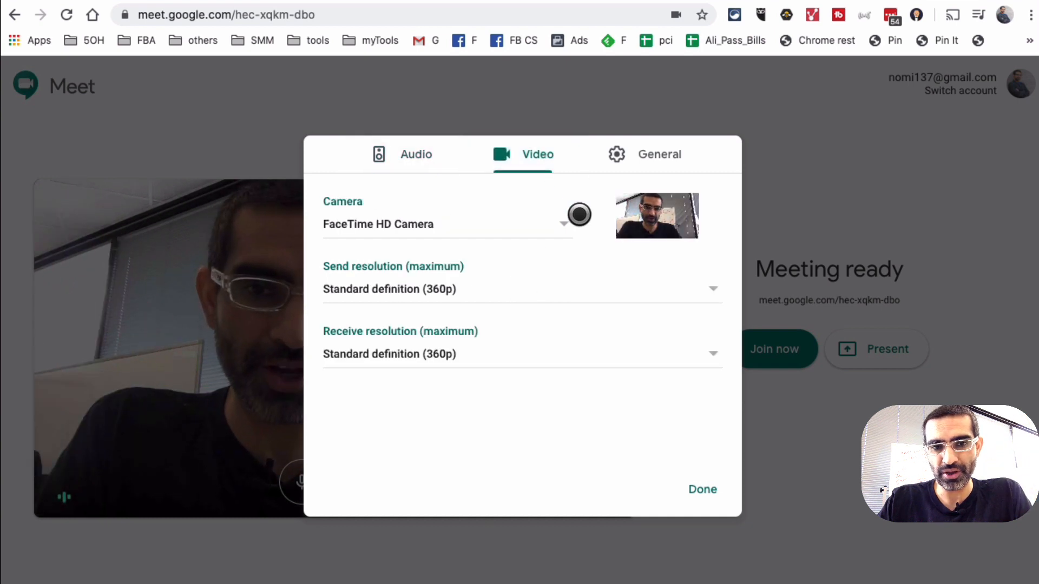
left_click(447, 224)
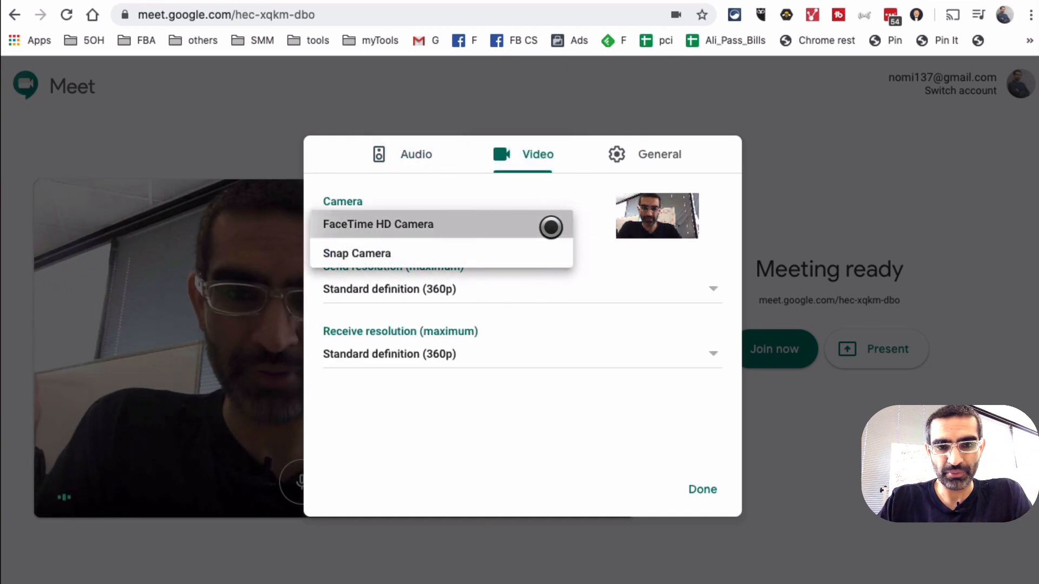
left_click(379, 224)
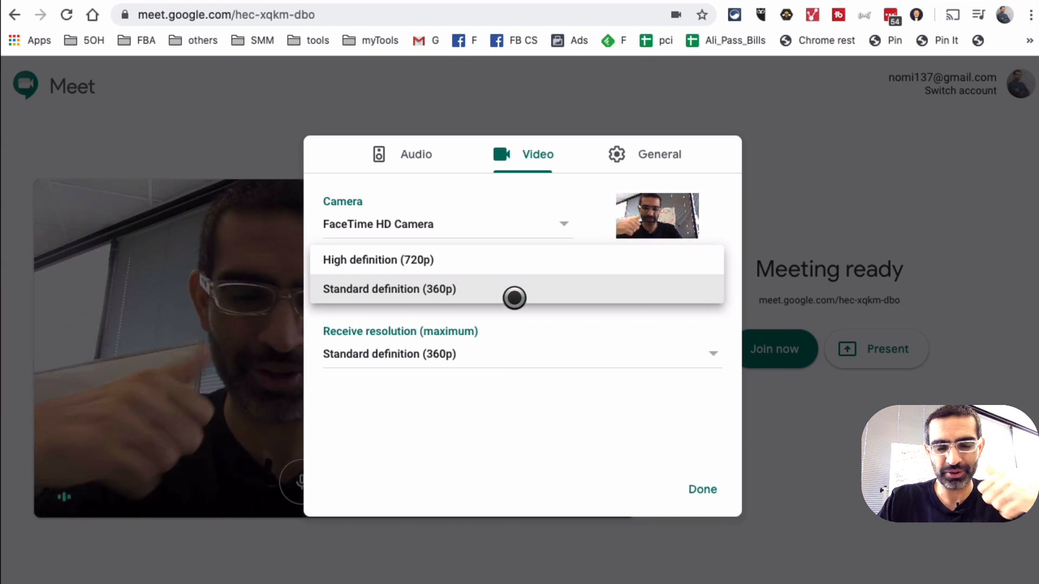
left_click(389, 289)
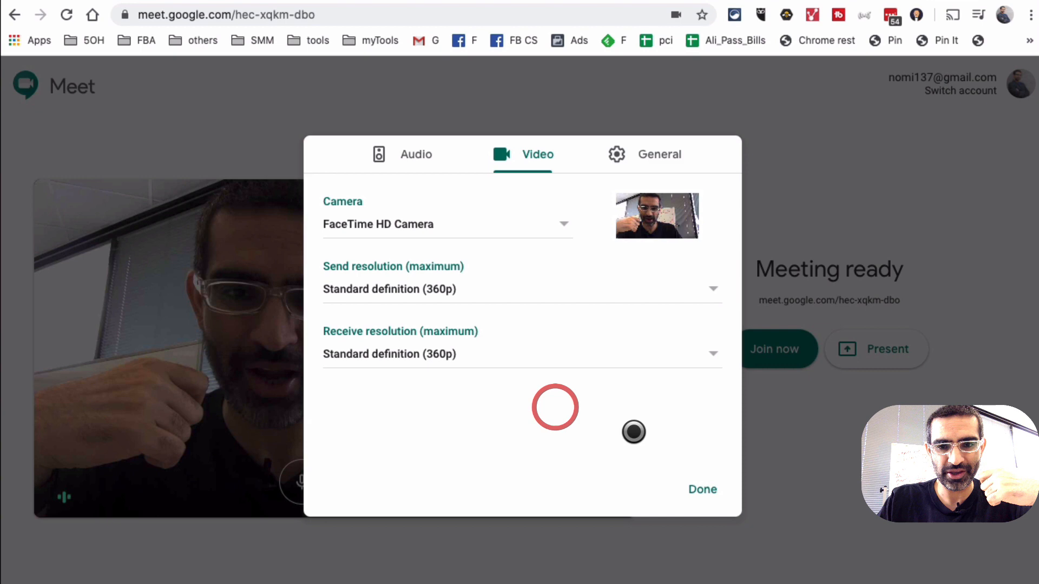
left_click(659, 154)
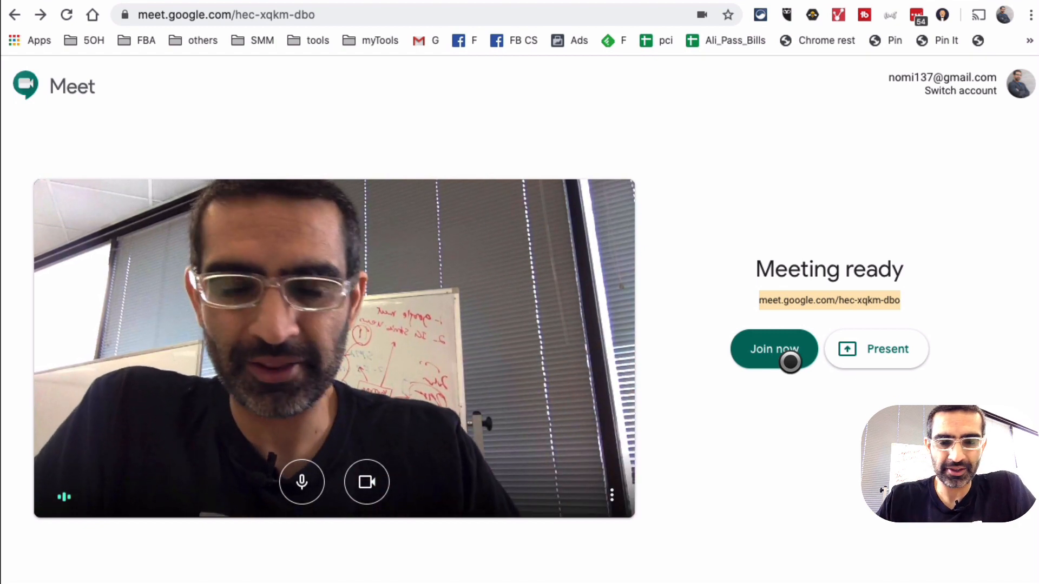
- Join the meeting now and copy the meeting's joining details from the invite dialog
left_click(774, 350)
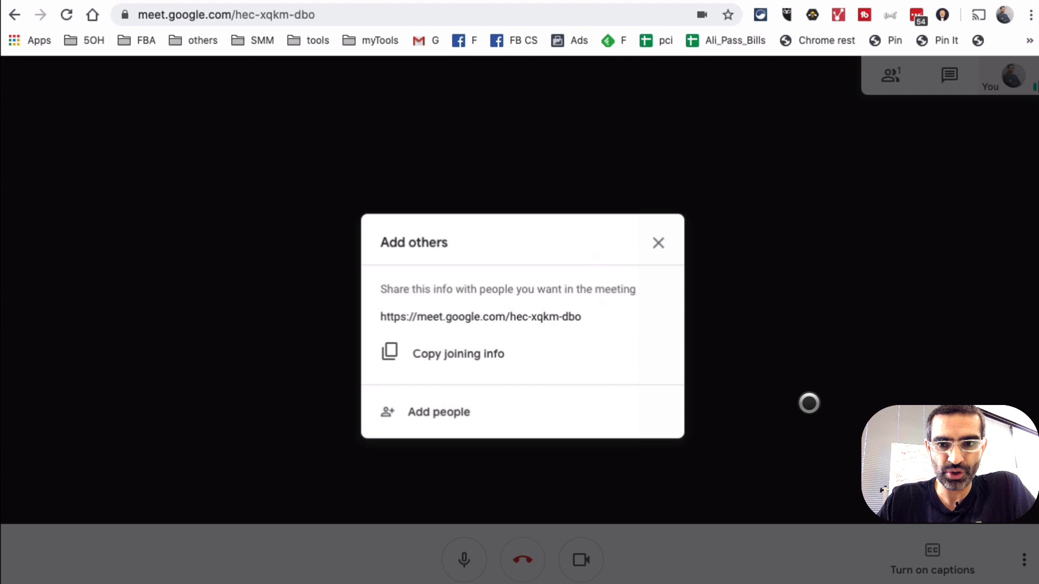
left_click(458, 353)
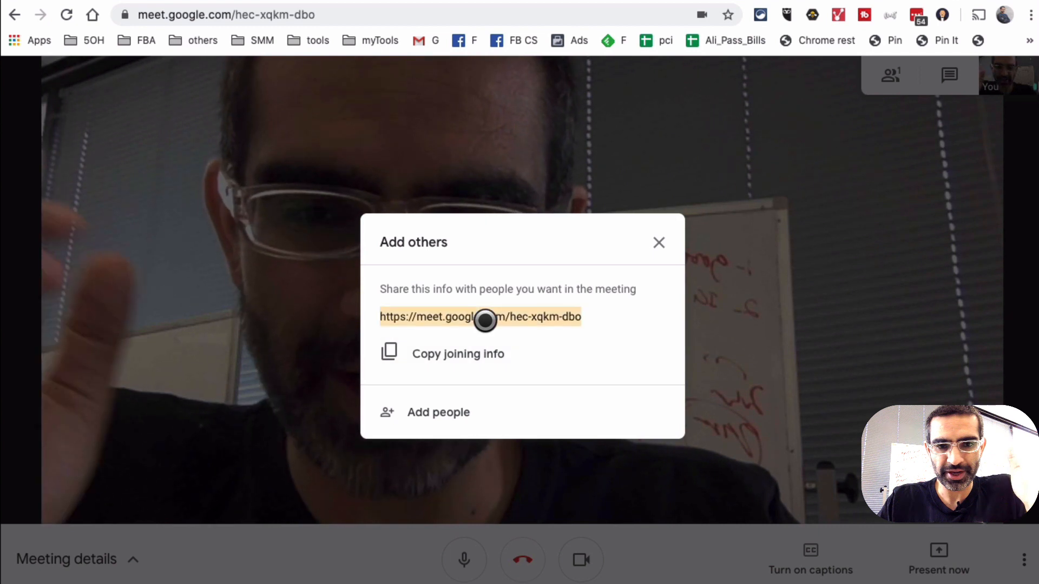
left_click(458, 354)
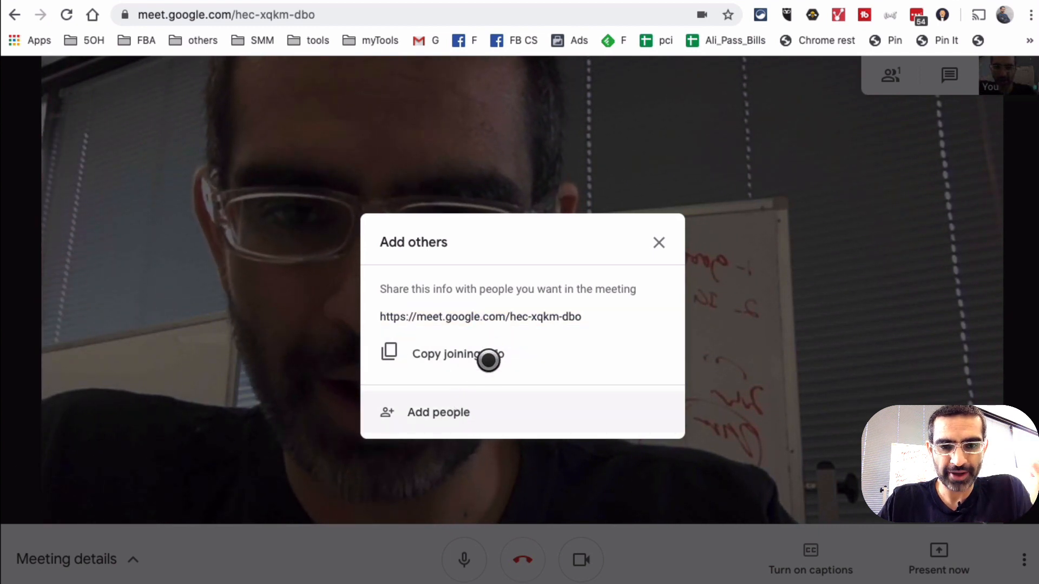
- Search 'jk' in Add people, pick the matching contact, then close the invite without sending
left_click(438, 412)
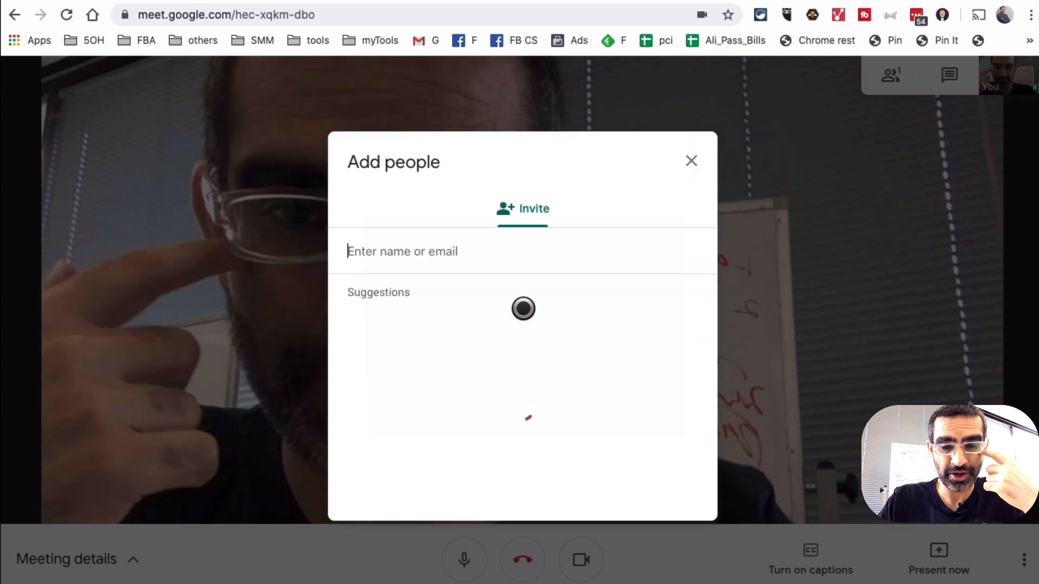
type("jk")
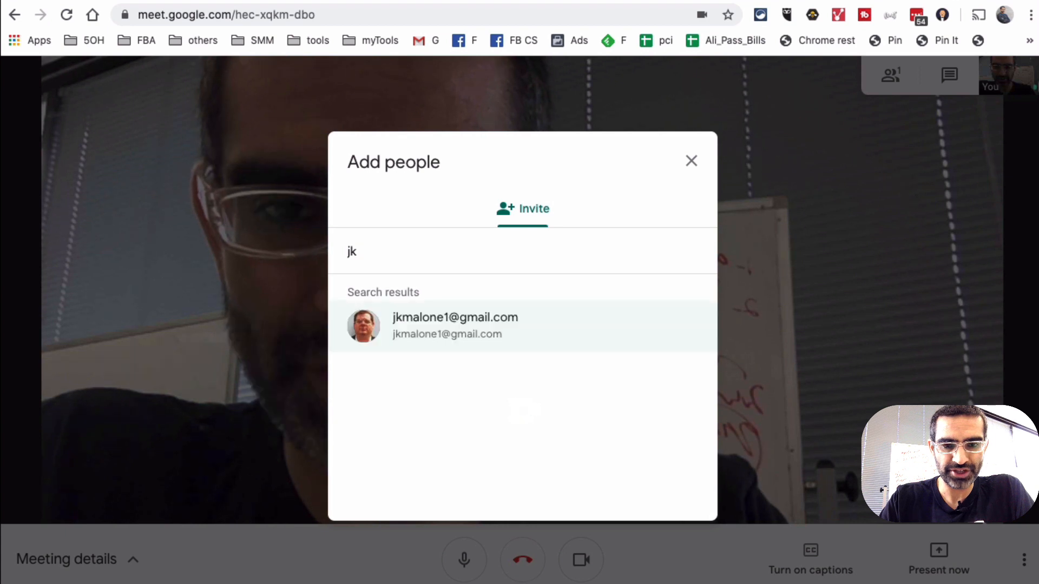
left_click(501, 334)
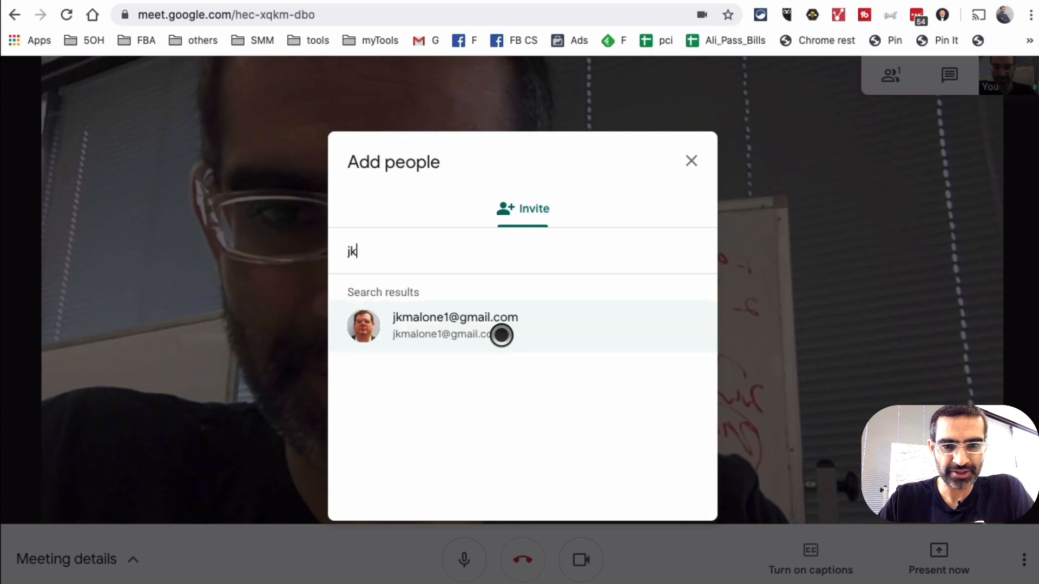
left_click(455, 325)
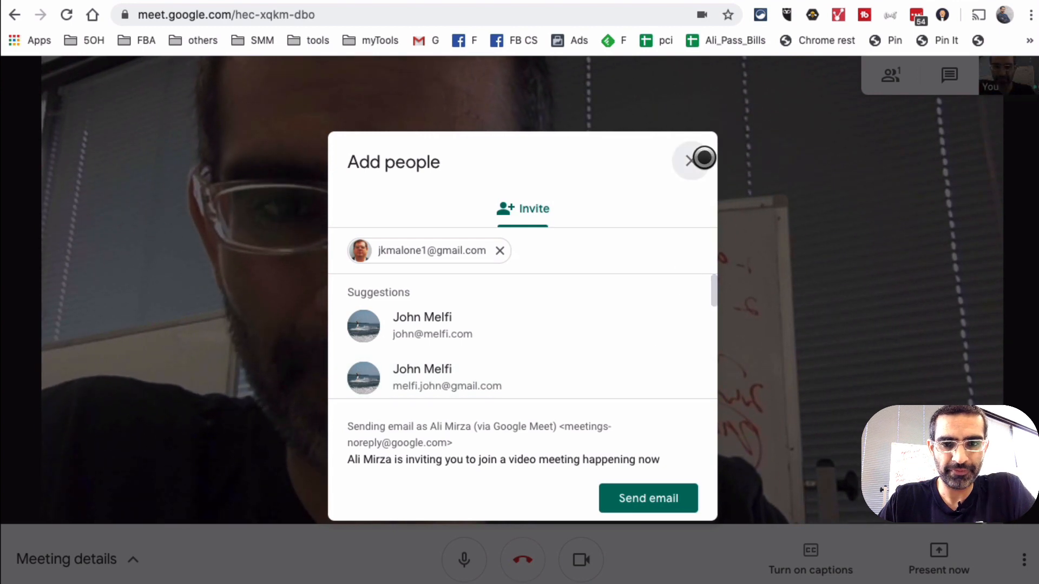
left_click(690, 160)
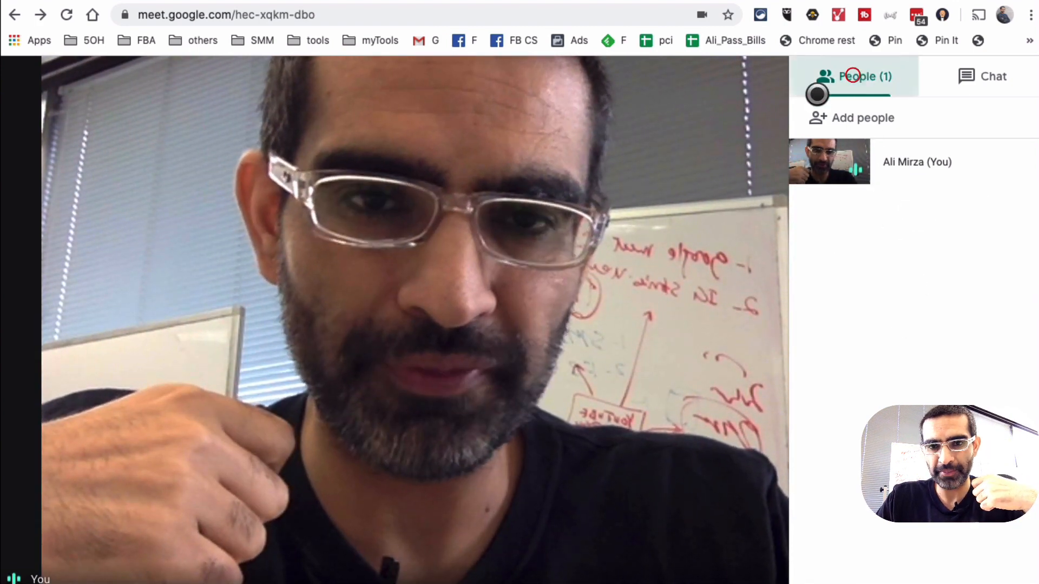
- Close the participant list and turn on live captions from the call options
left_click(865, 76)
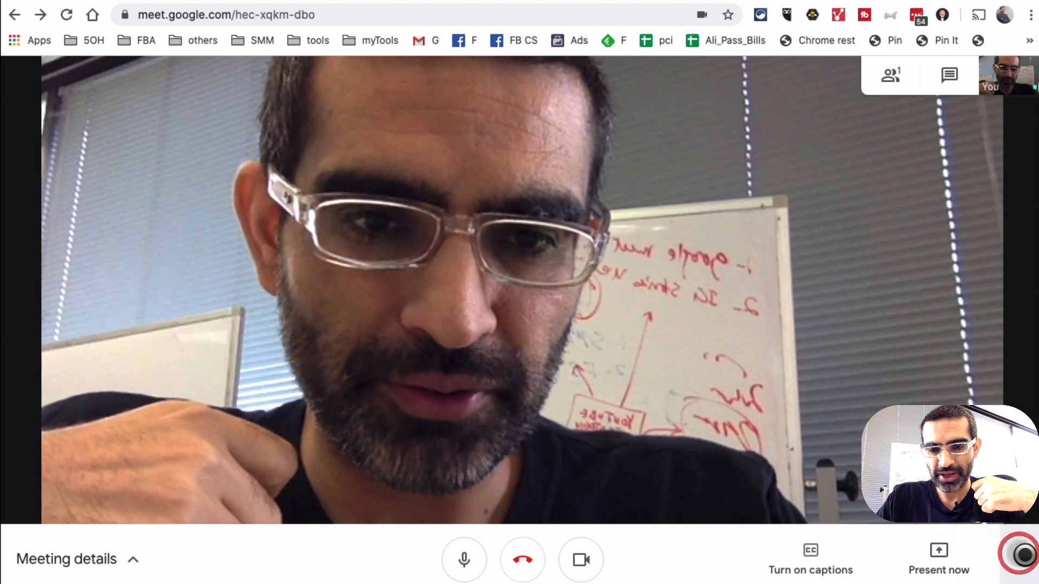
left_click(1023, 559)
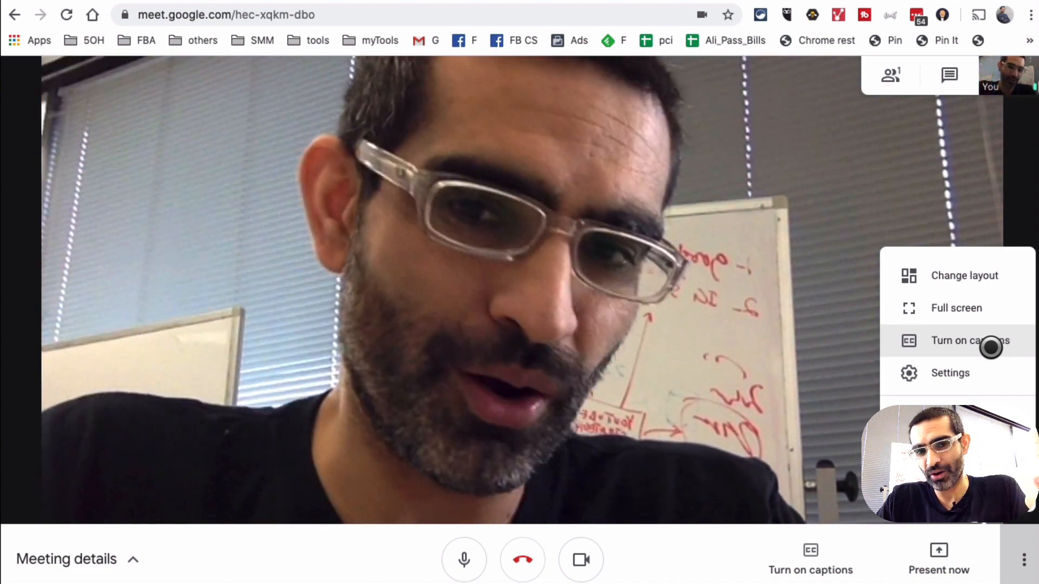
left_click(970, 340)
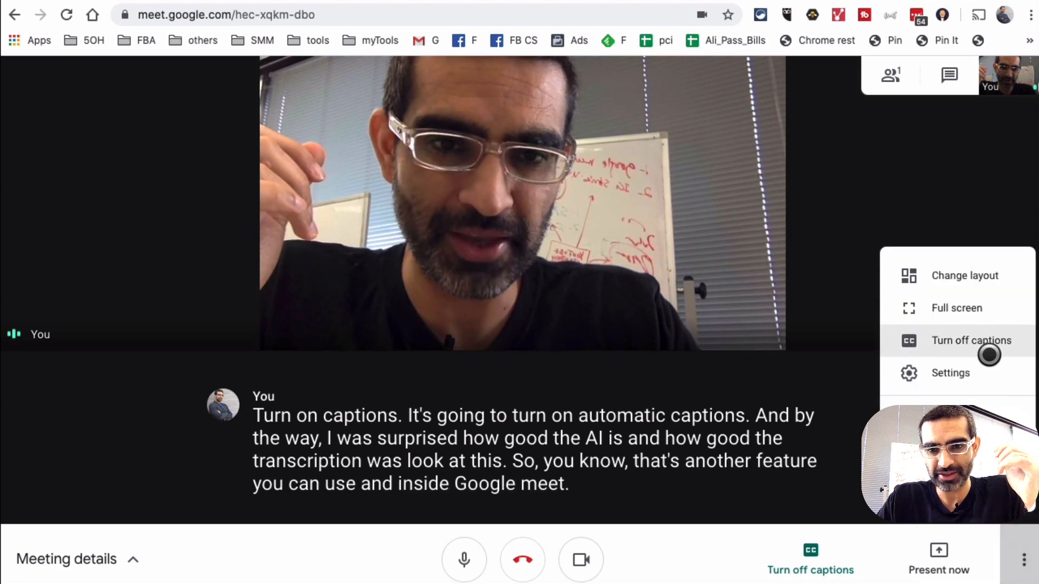
- Turn off automatic captions and bring up the in-call audio and video settings
left_click(971, 340)
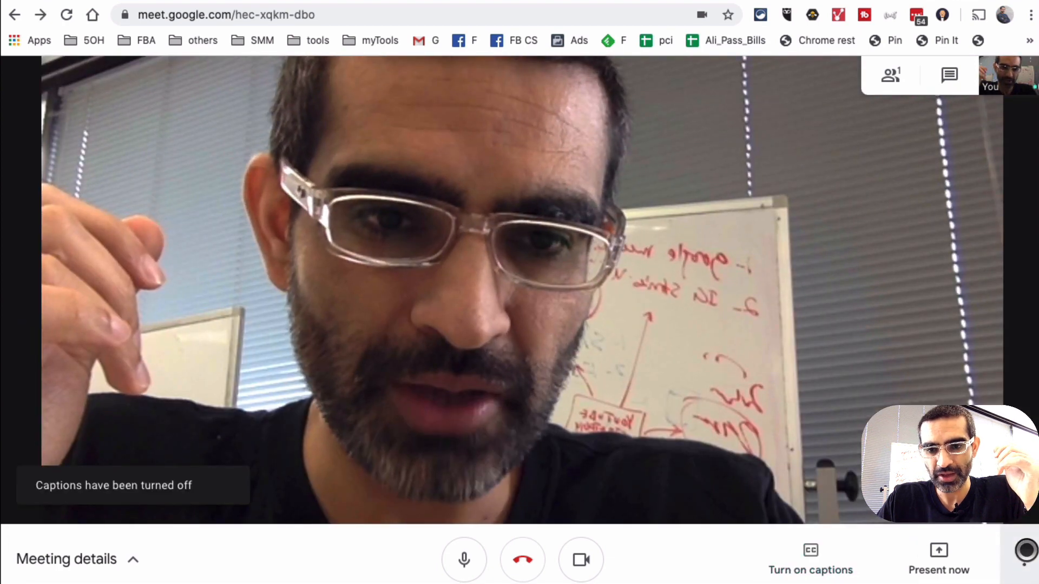
left_click(1023, 560)
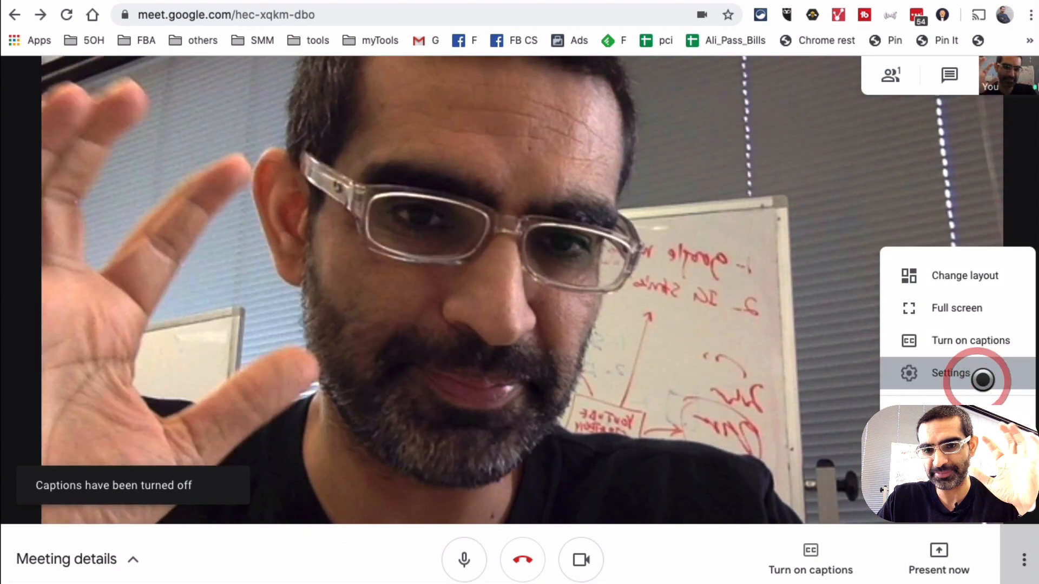
left_click(951, 373)
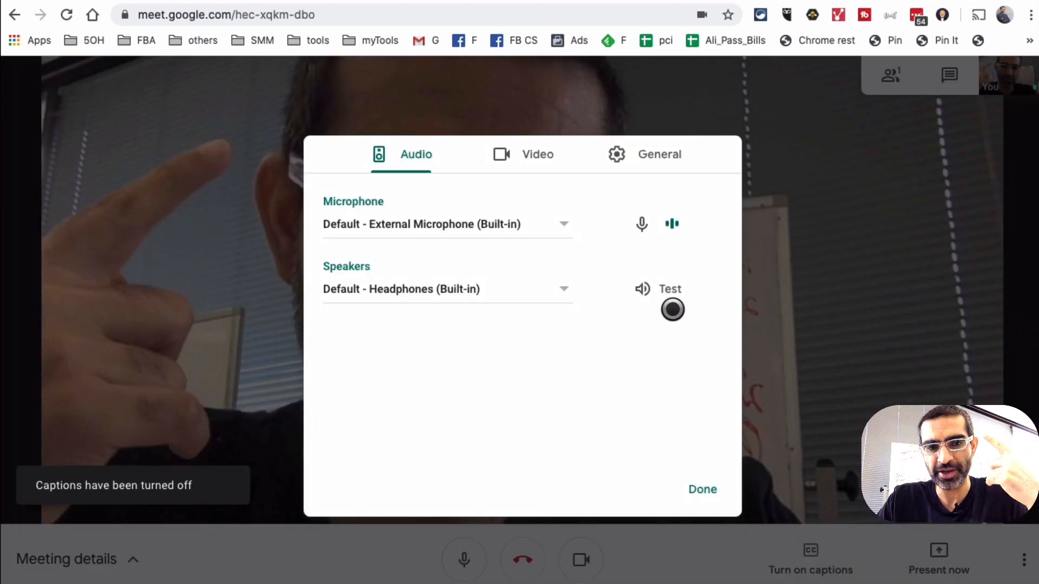
- Play a speaker test sound, then close settings and return to the call
left_click(670, 289)
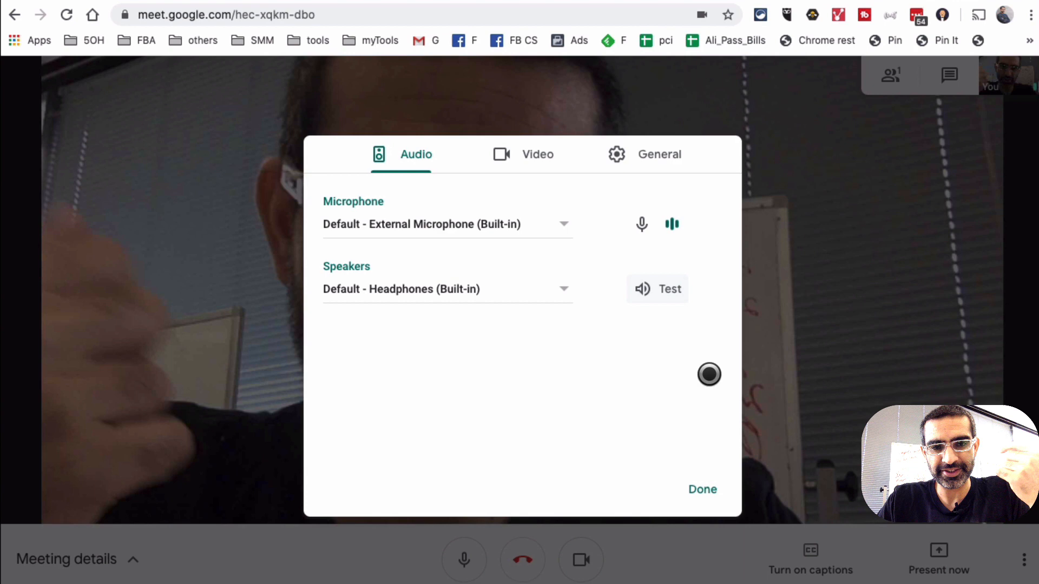
left_click(702, 489)
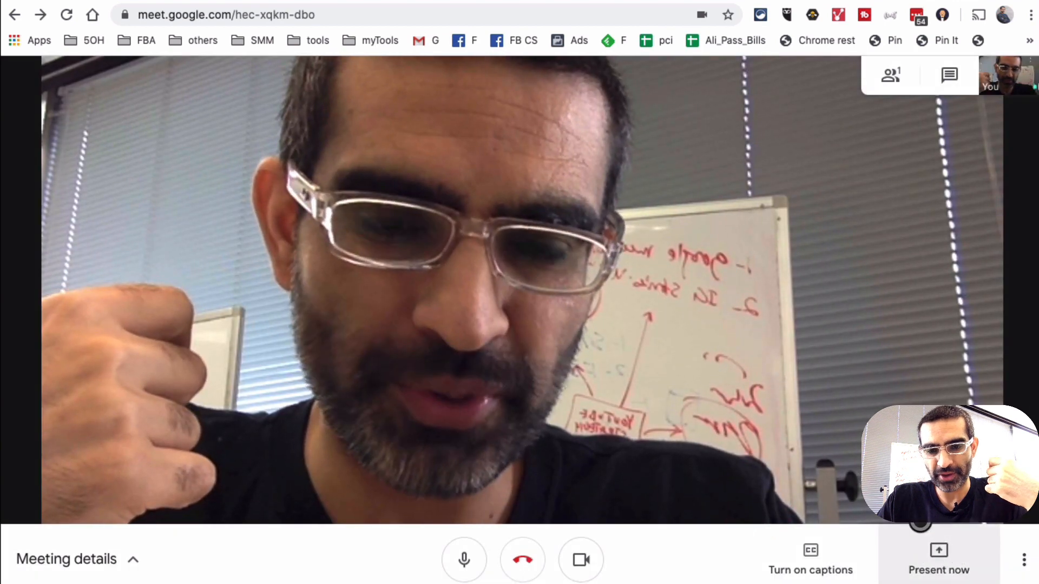
left_click(939, 559)
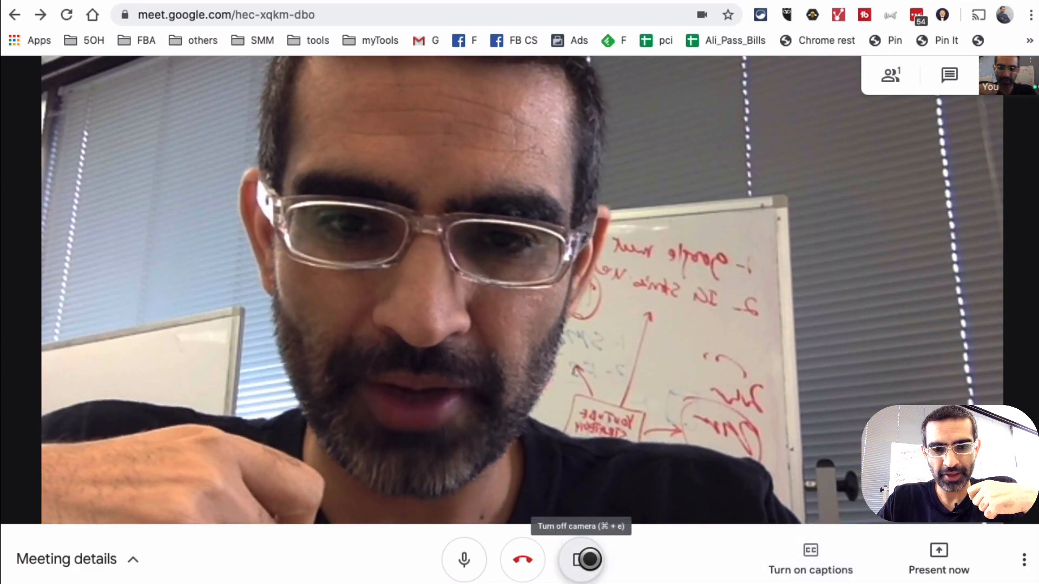
- Turn the camera off in the call
left_click(581, 559)
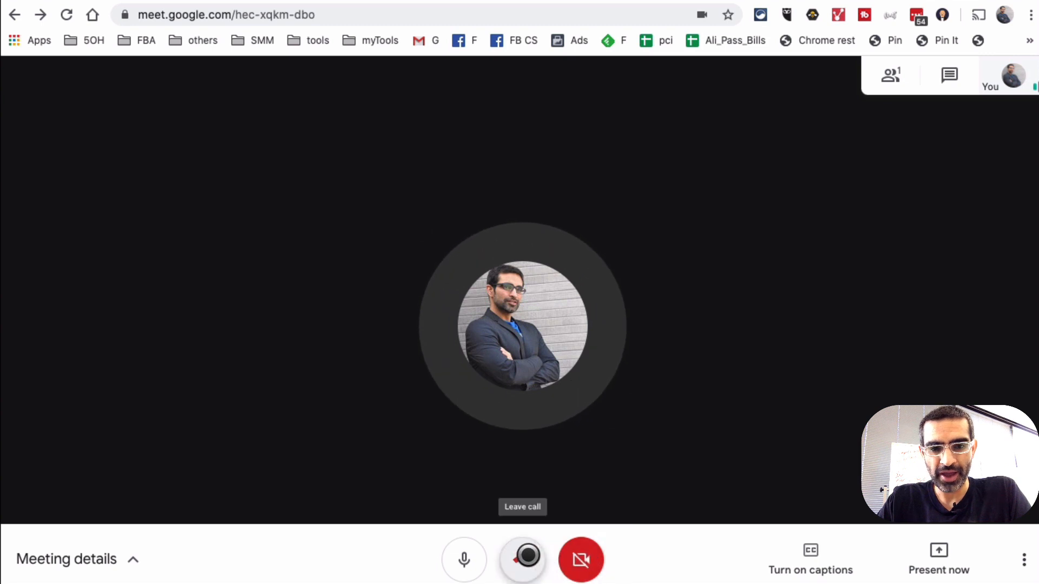
left_click(523, 559)
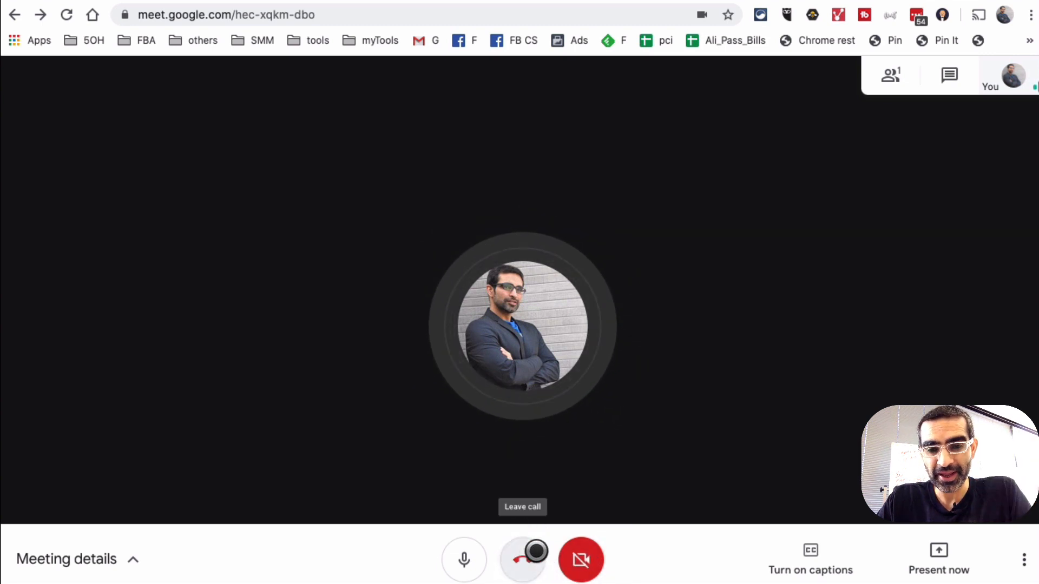
mouse_move(464, 559)
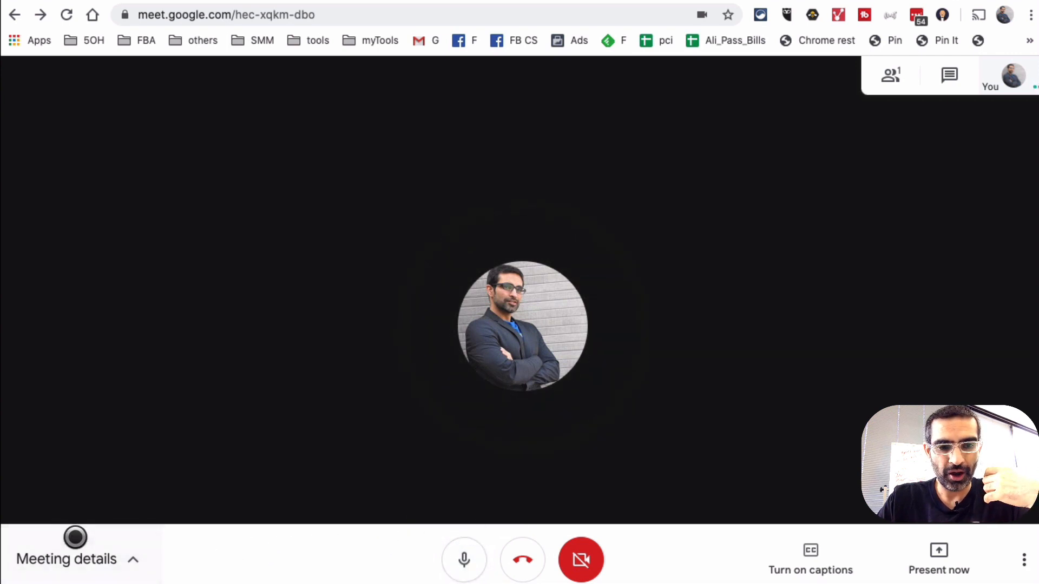
- Copy the joining info from Meeting details and close the panel
left_click(66, 559)
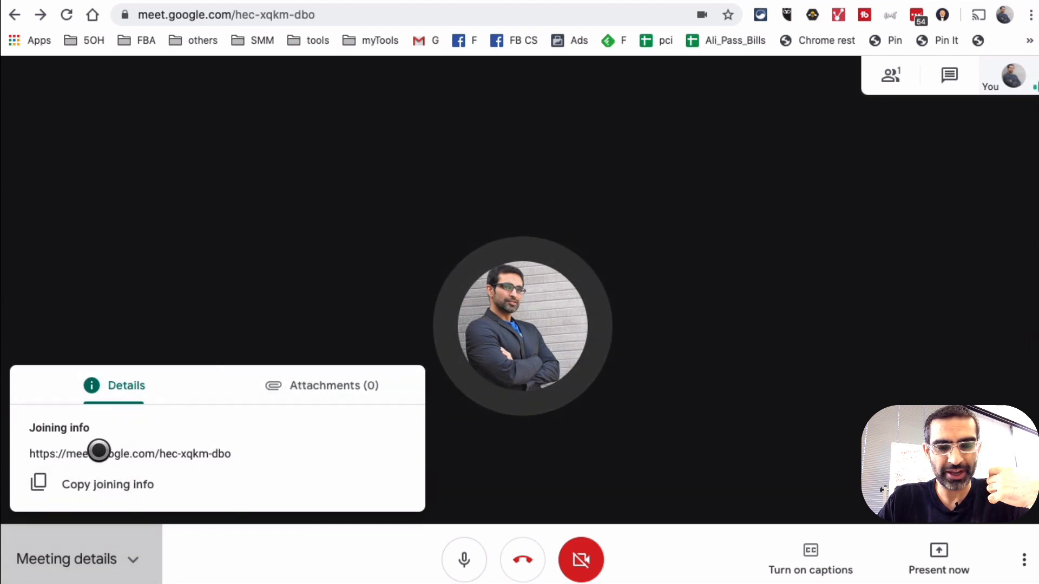
left_click(107, 485)
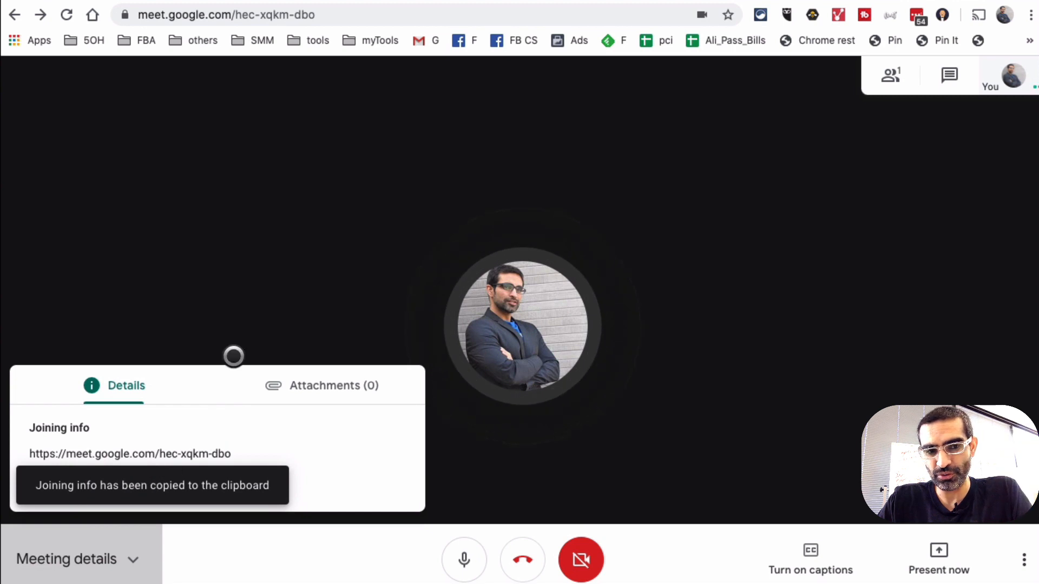
left_click(66, 559)
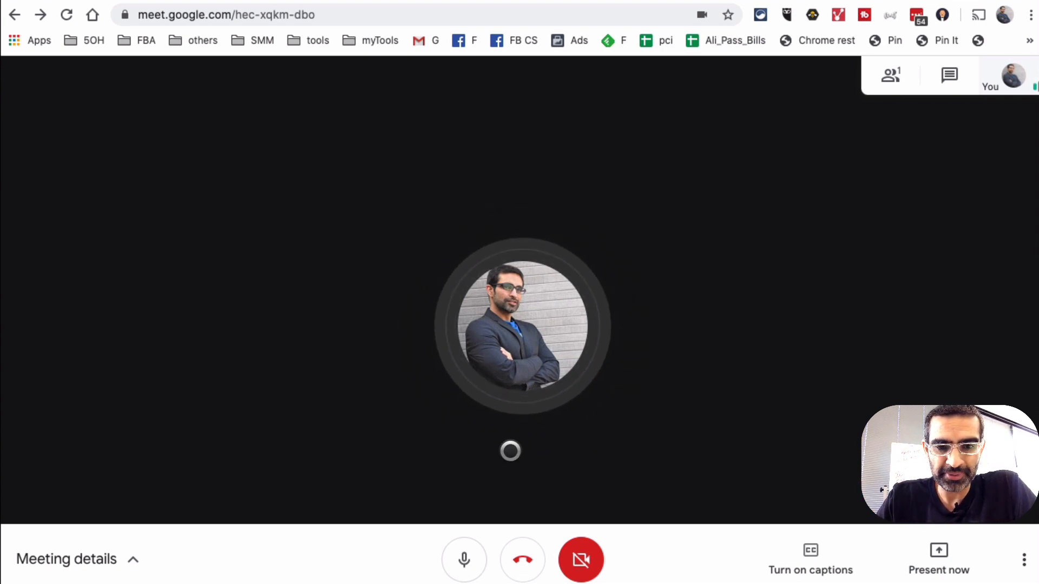
mouse_move(521, 560)
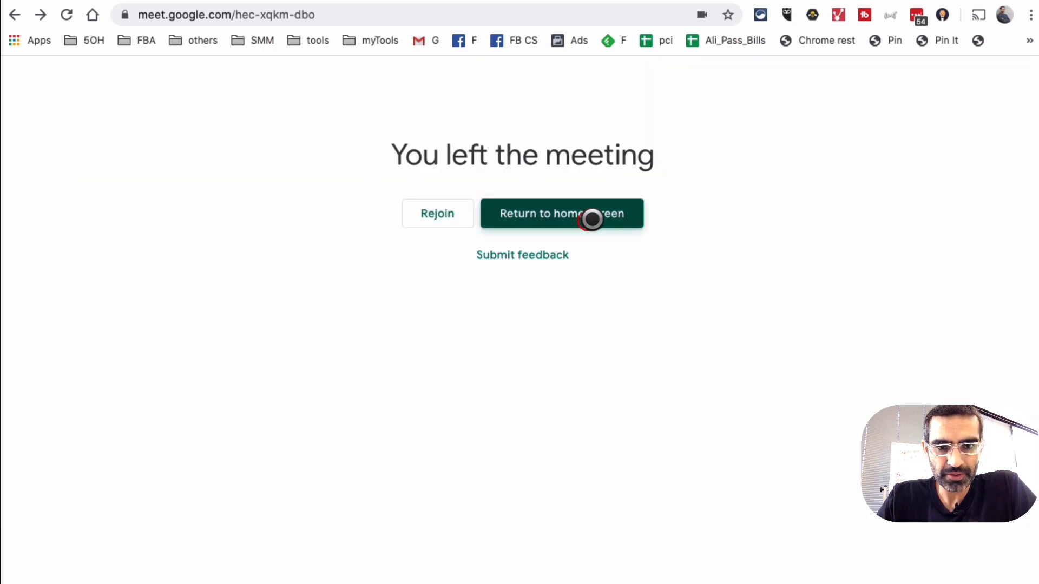
- Return to the Meet home screen after leaving the call
left_click(562, 214)
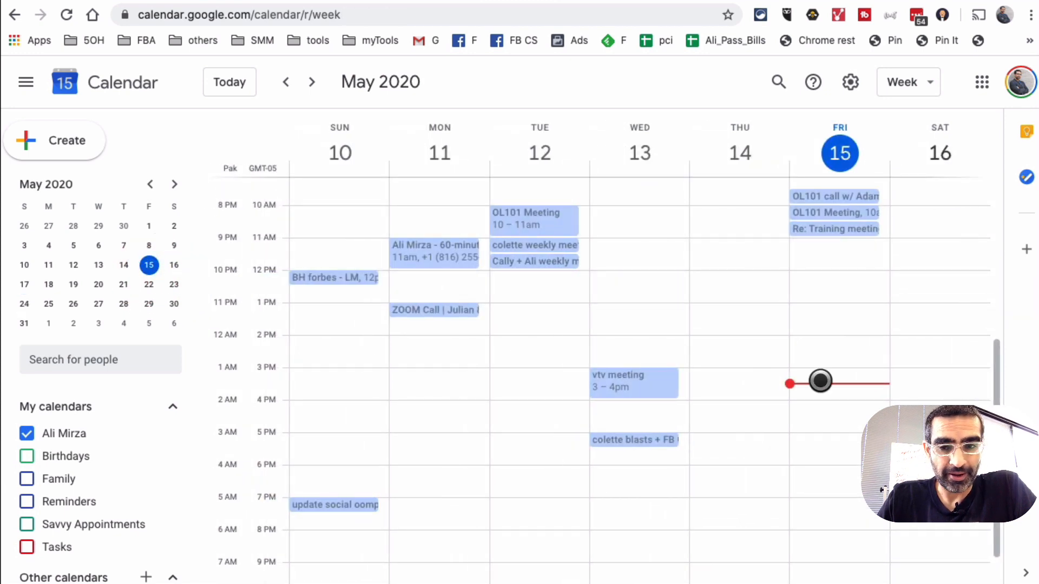
- Draft a noon event on Saturday May 16 titled 'ali + jim'
scroll("down", 3)
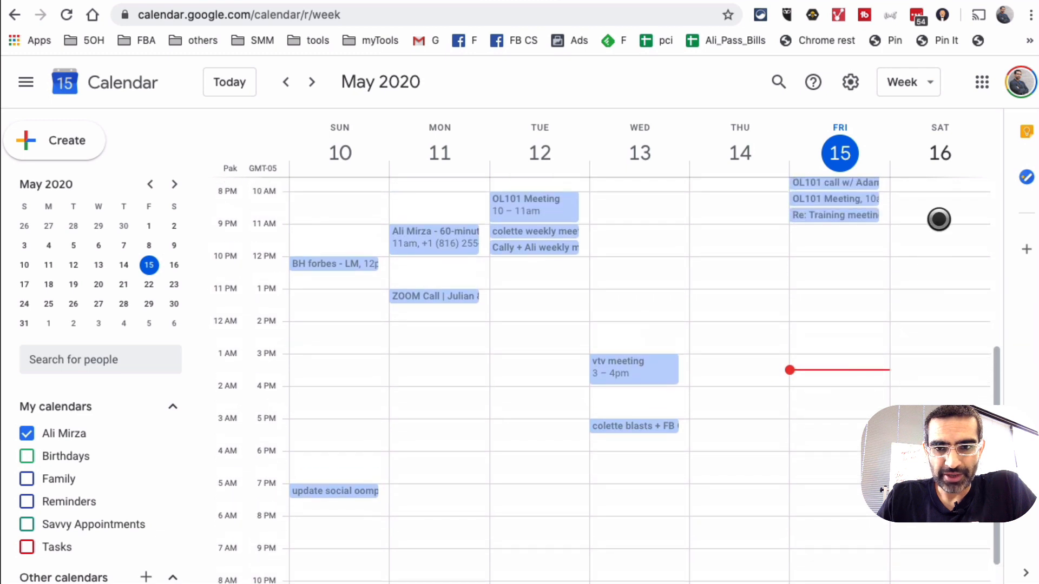
mouse_move(922, 262)
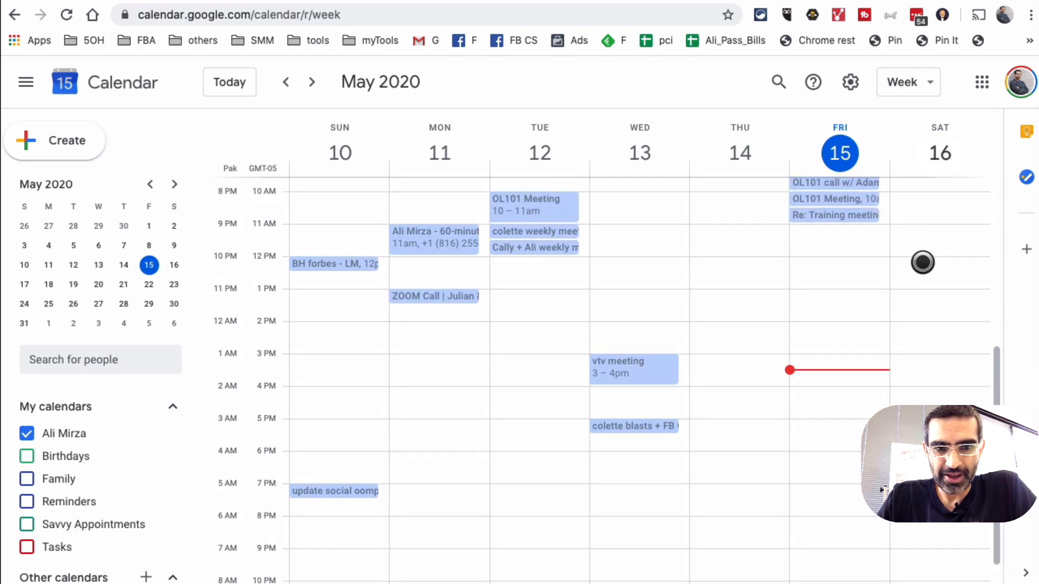
left_click(922, 263)
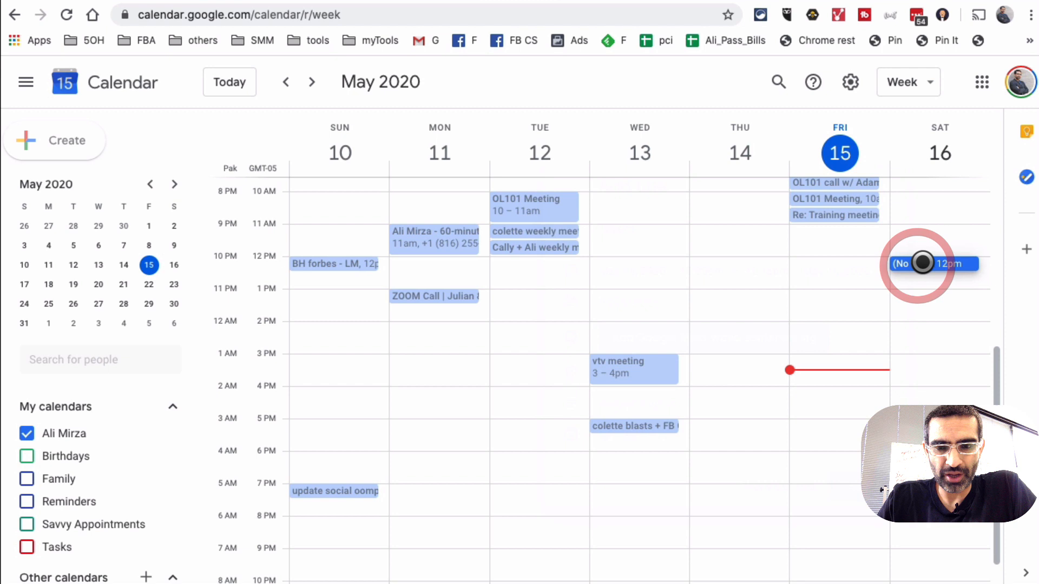
left_click(921, 263)
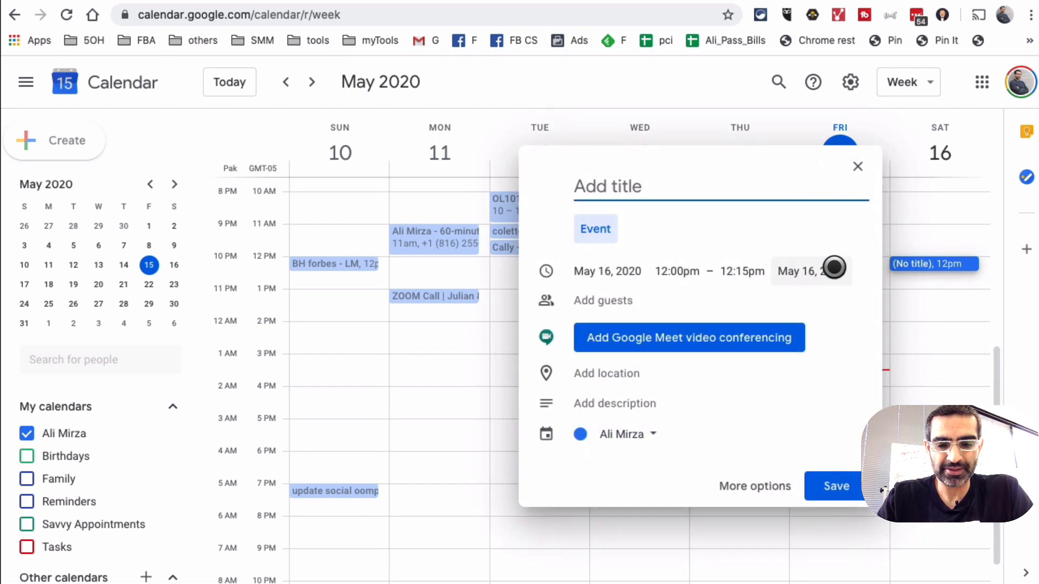
type("ali + jim hang out")
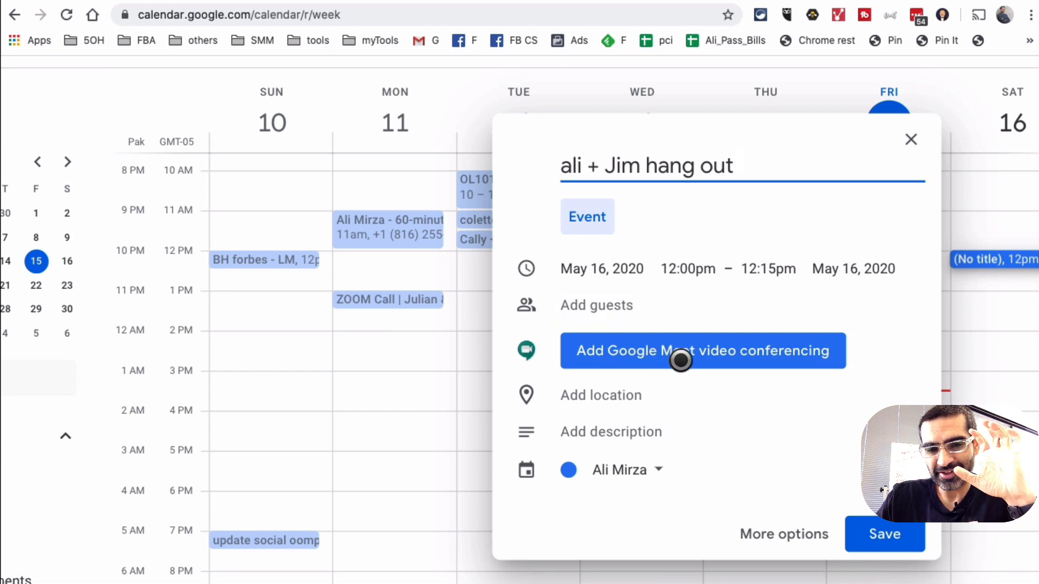
- Add Google Meet video conferencing to the event draft and select part of the link
left_click(701, 351)
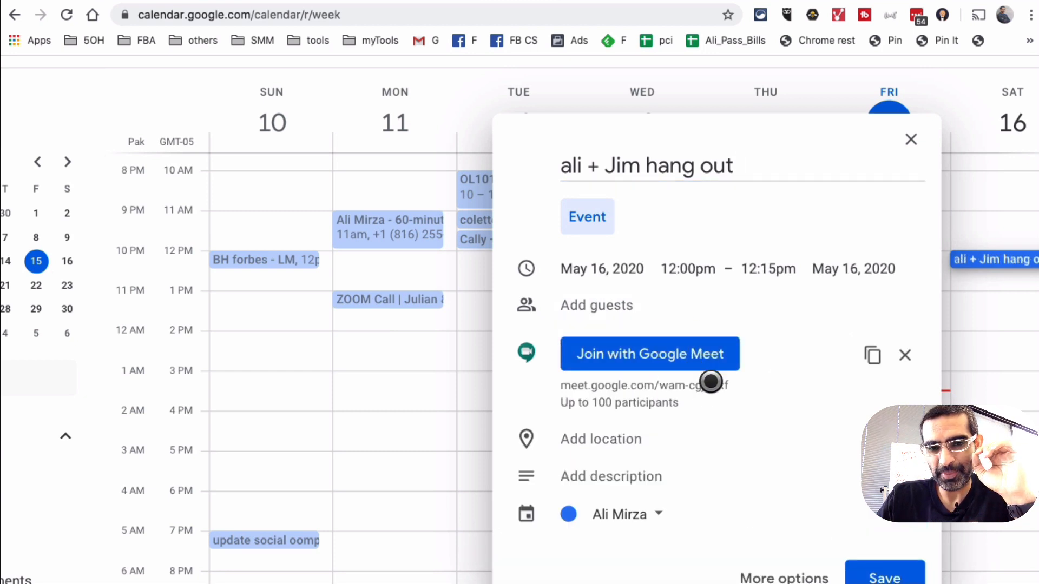
double_click(610, 385)
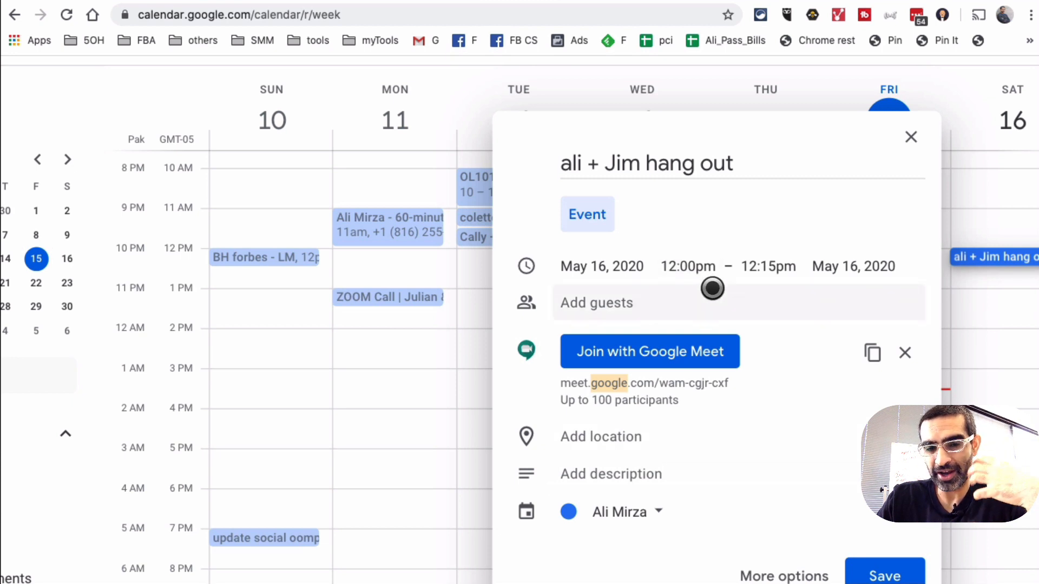
mouse_move(643, 309)
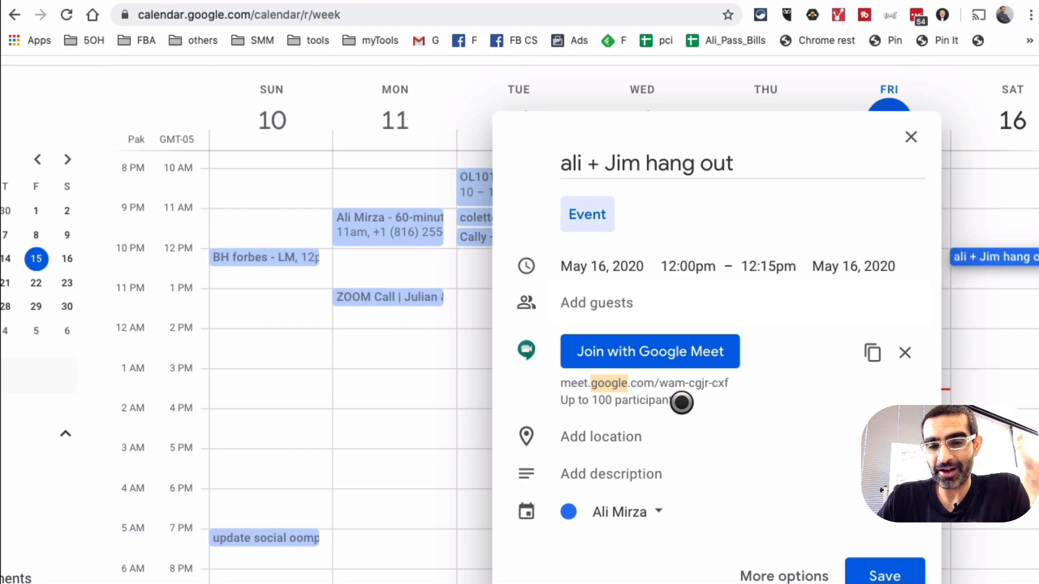
mouse_move(911, 138)
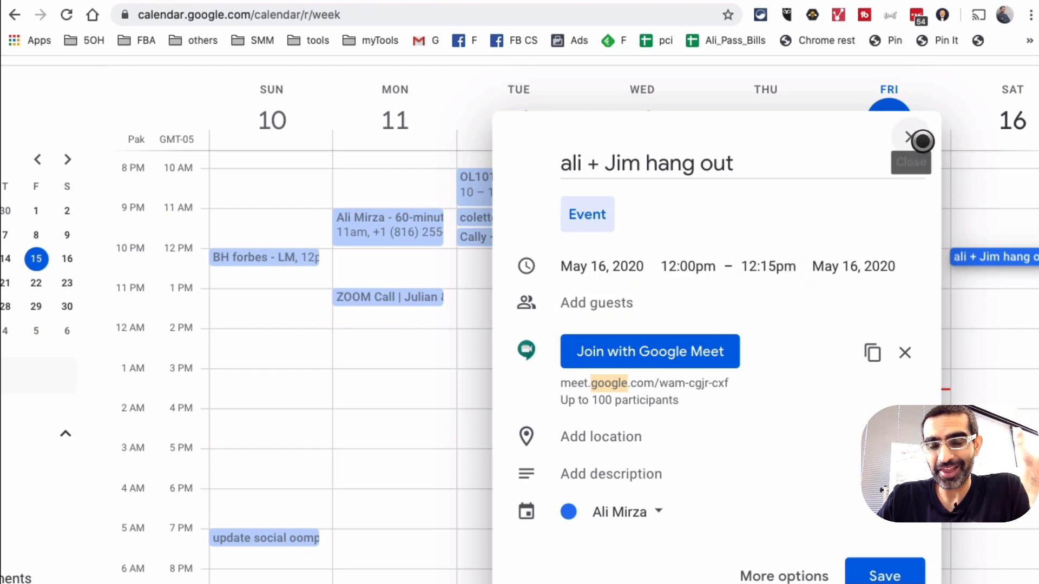
- Discard the unsaved 'ali + Jim hang out' event draft and return to the Meet home page
left_click(912, 138)
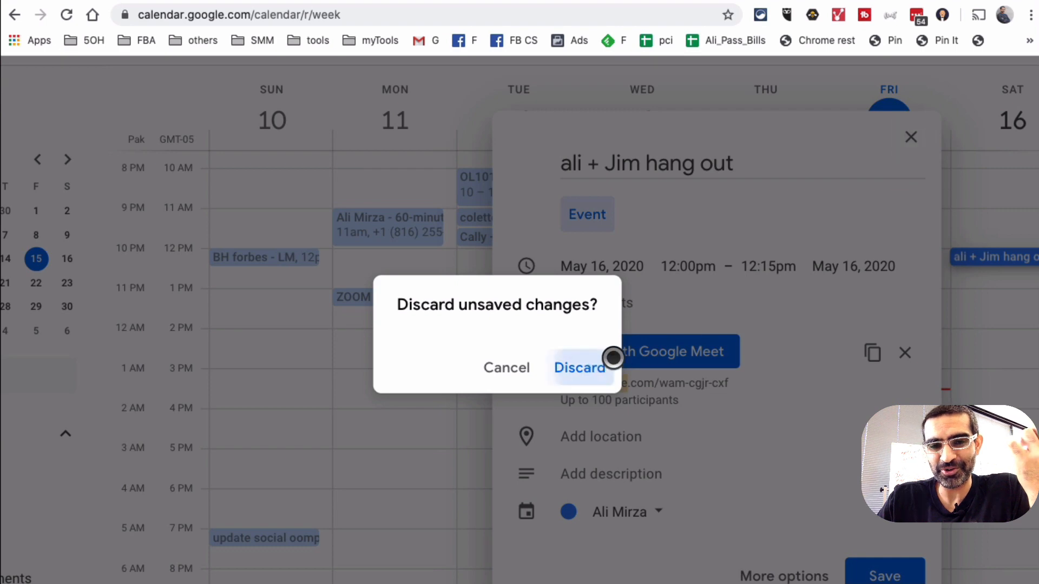
left_click(578, 368)
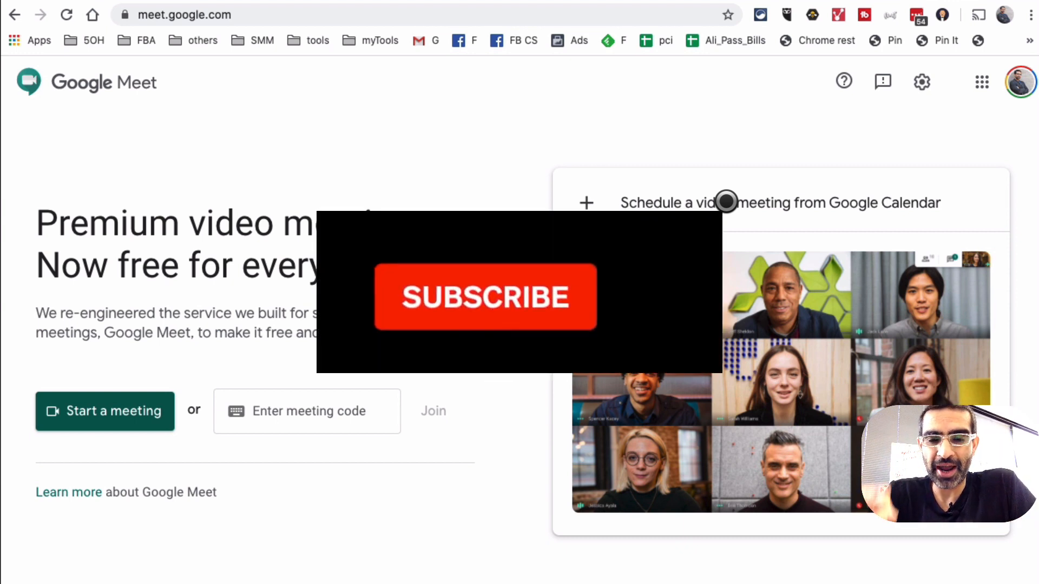
left_click(485, 297)
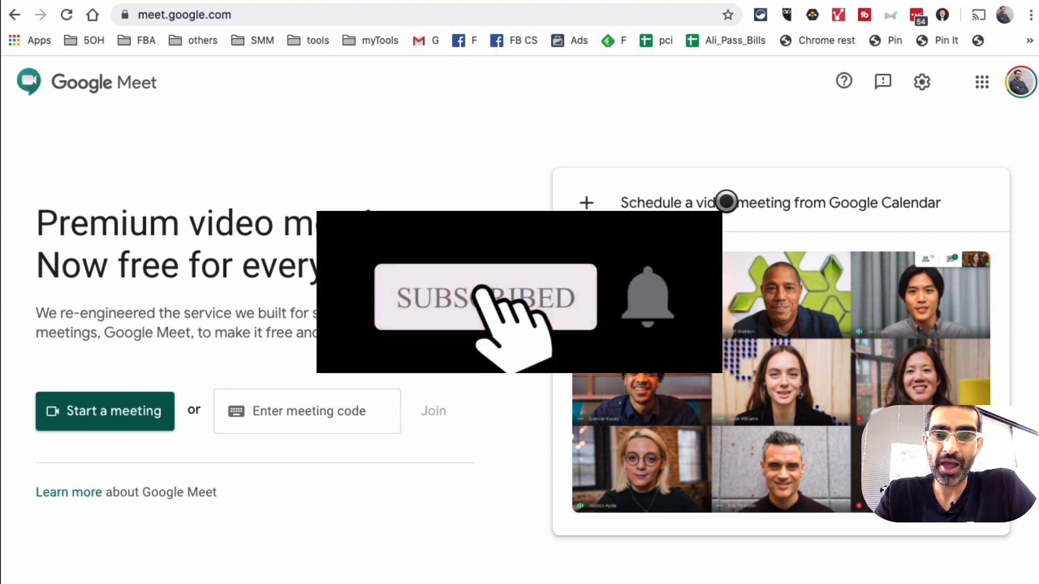